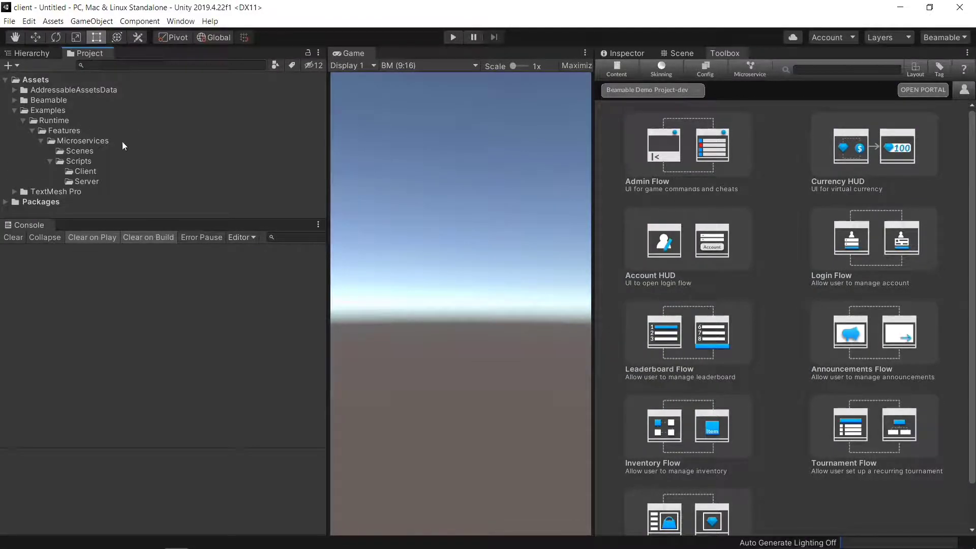
Create a new scene named MicroservicesExample in the Scenes folder
right_click(79, 151)
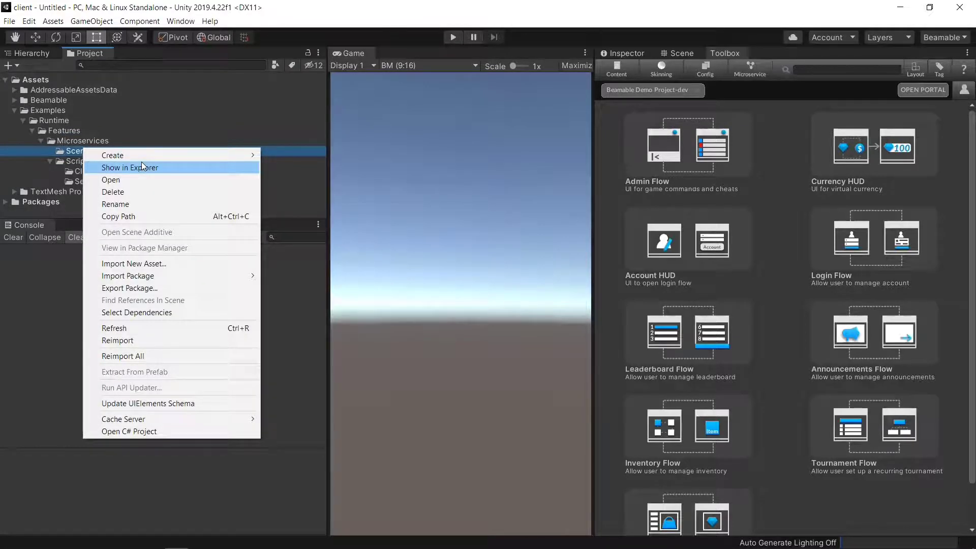
mouse_move(113, 154)
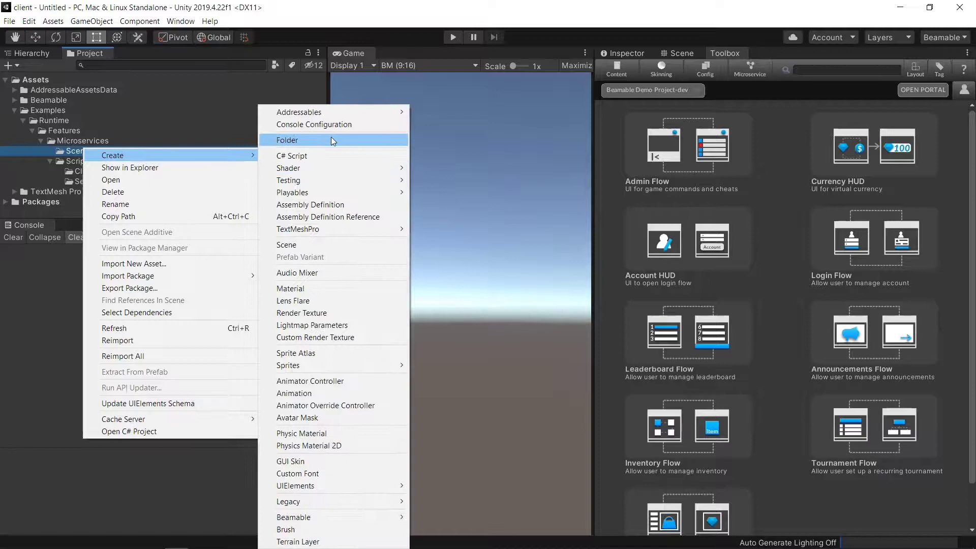
click(287, 245)
text(MicroservicesExample)
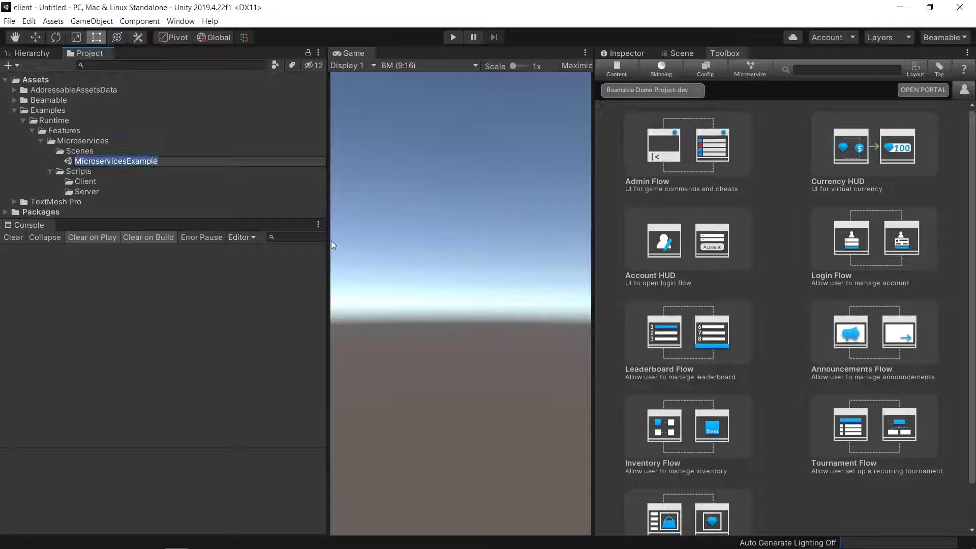
click(116, 161)
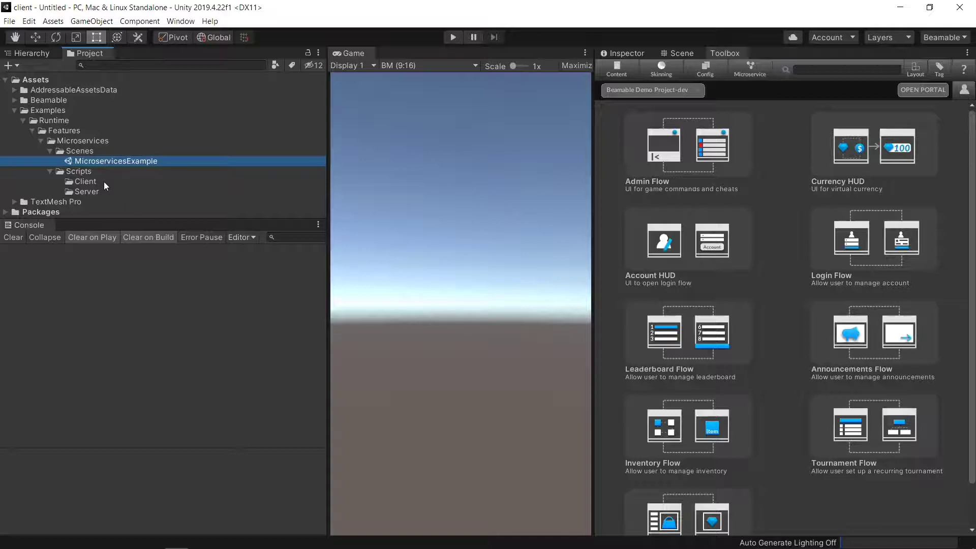
Create a new C# script named MicroservicesExample in the Client folder
right_click(85, 181)
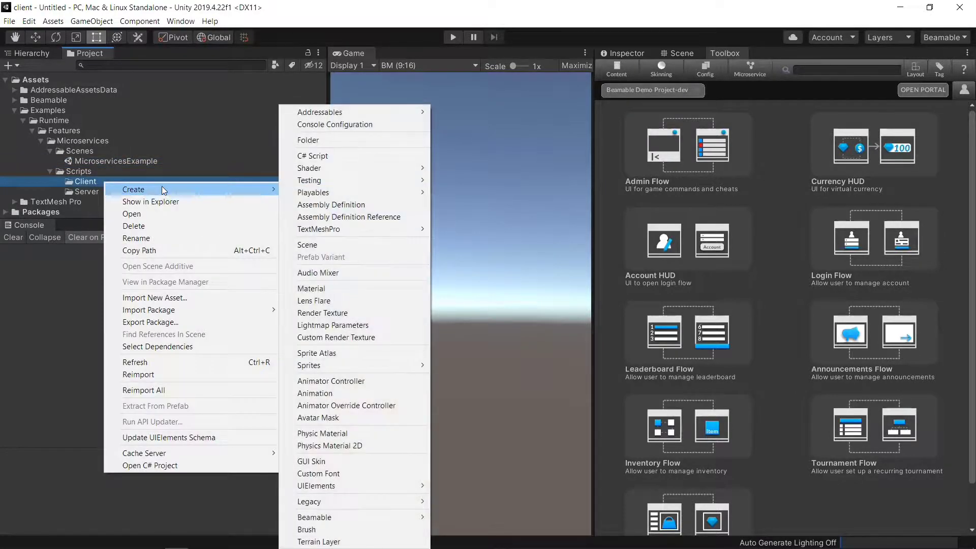
click(312, 155)
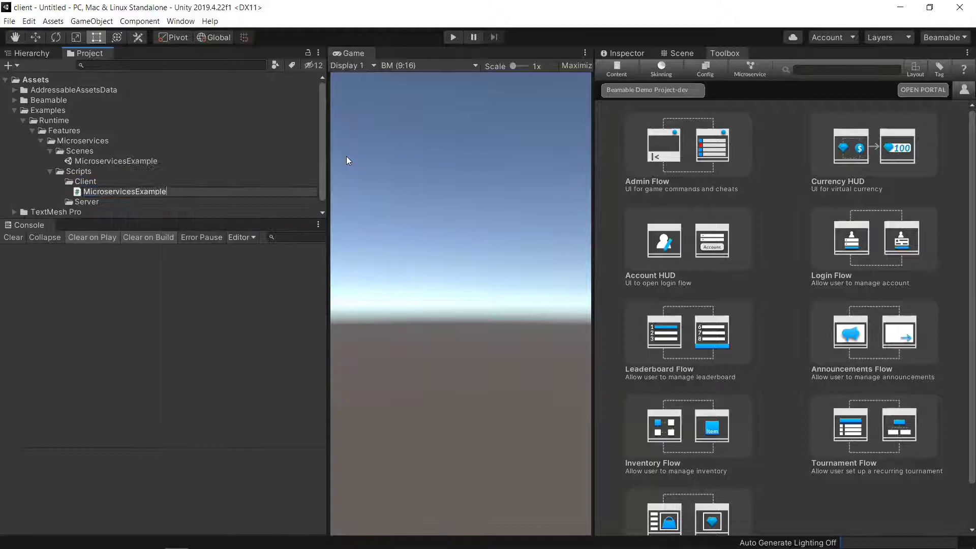
click(85, 140)
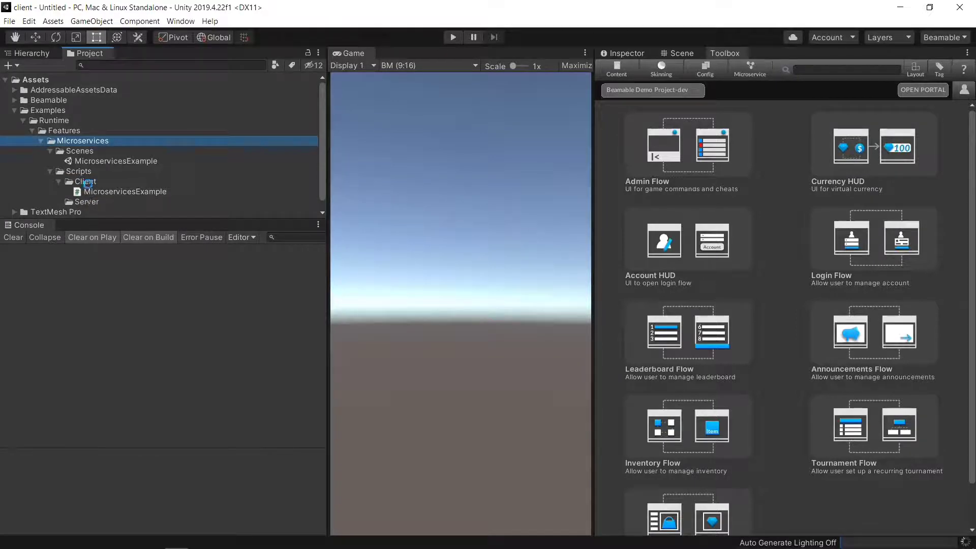
click(87, 181)
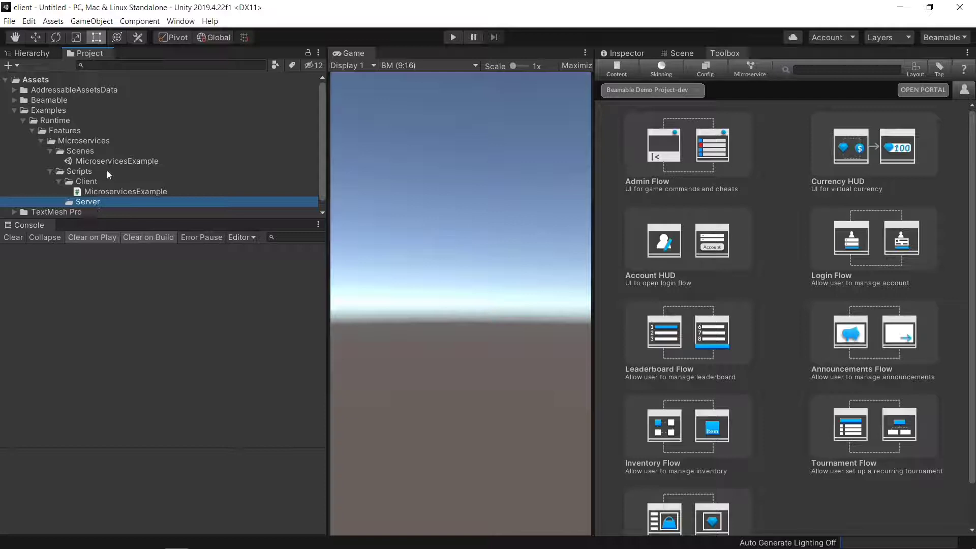
Open the MicroservicesExample scene and select its MicroservicesExample object to inspect it
double_click(116, 160)
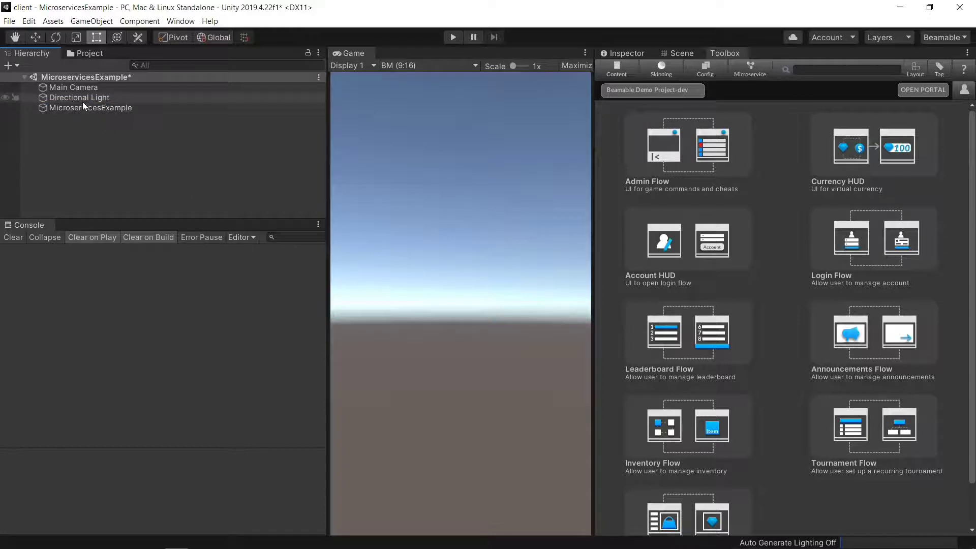
click(90, 107)
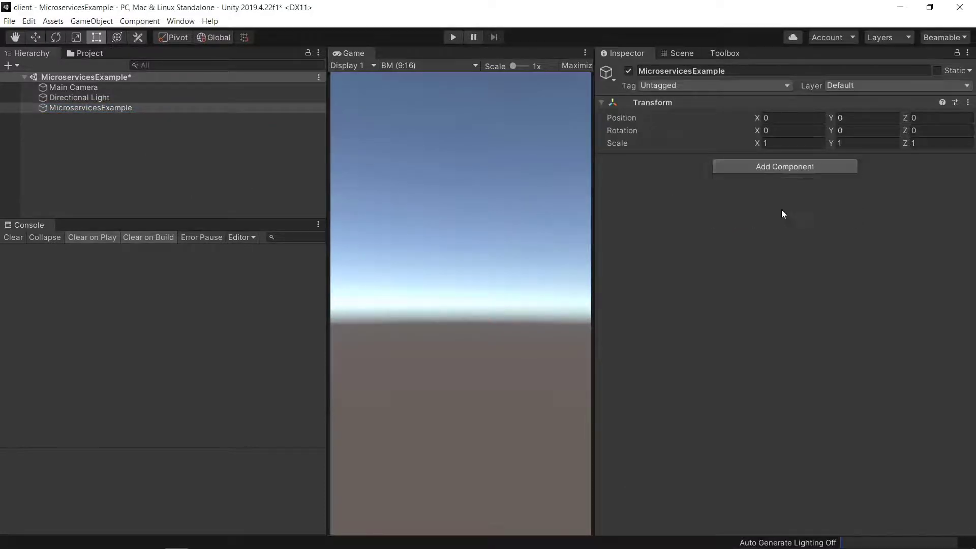
click(784, 166)
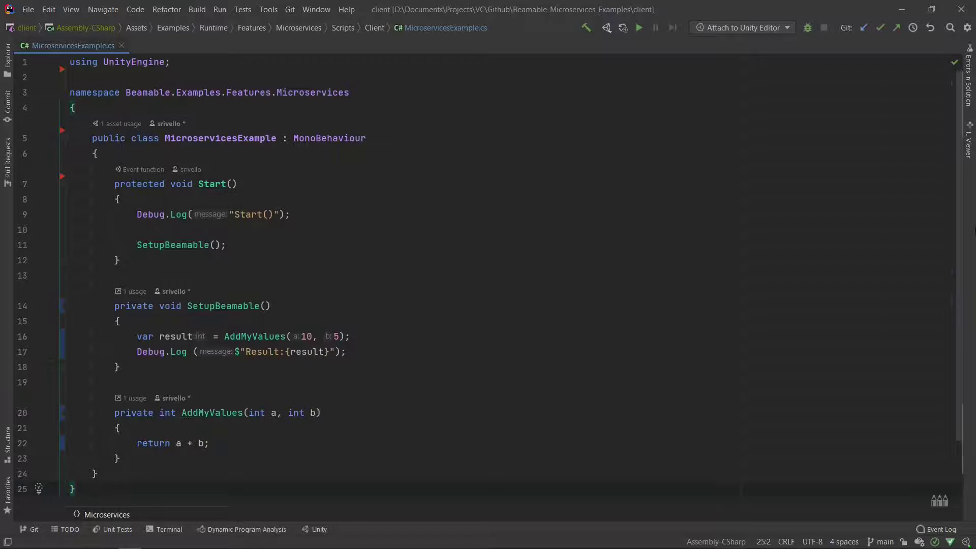
Edit MicroservicesExample.cs so Start calls SetupBeamable, logging AddMyValues(10, 5)
click(74, 489)
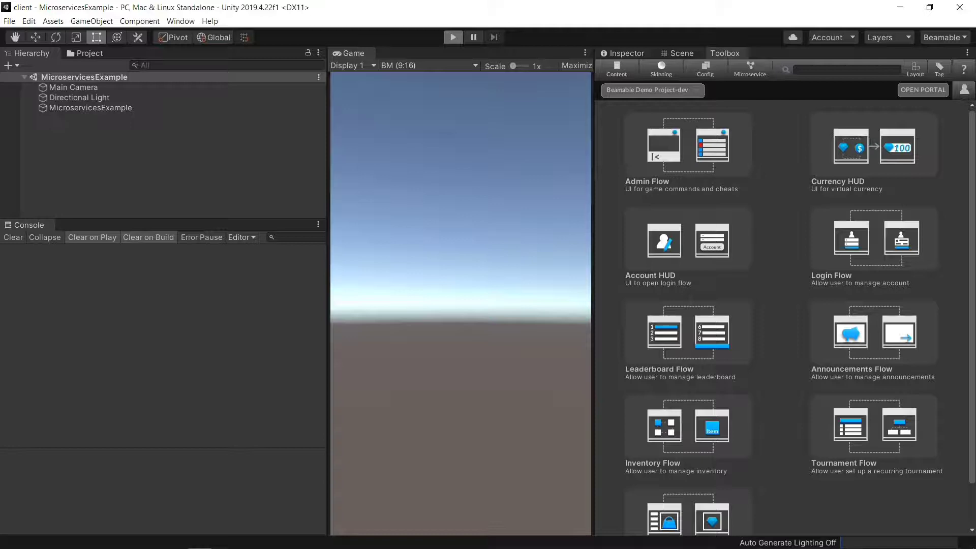
click(453, 36)
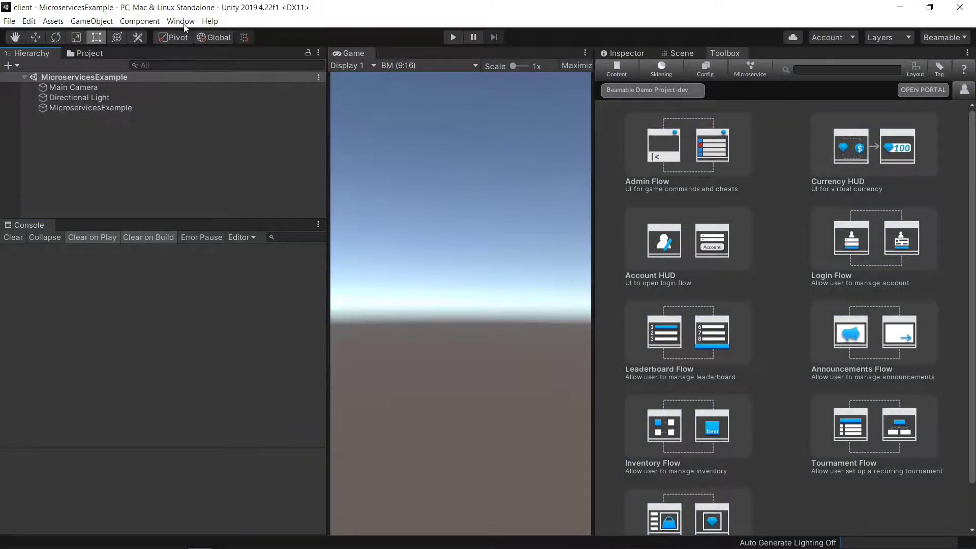
Open the Beamable Microservices Manager from the Window menu
click(181, 22)
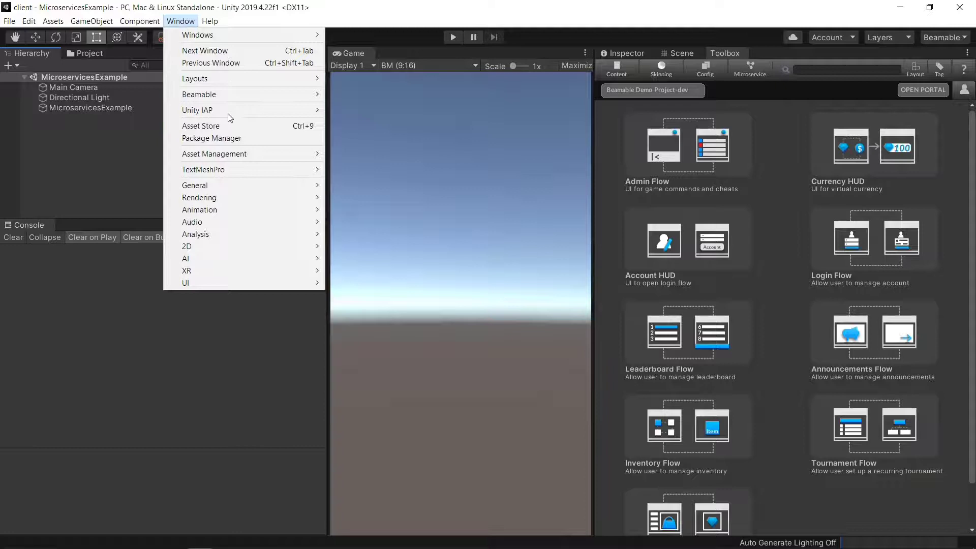
mouse_move(199, 93)
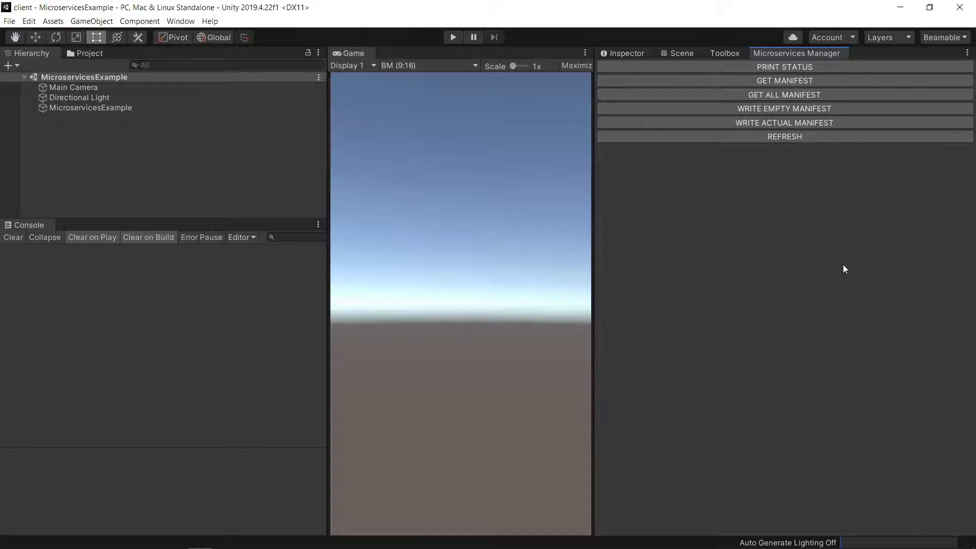
click(181, 21)
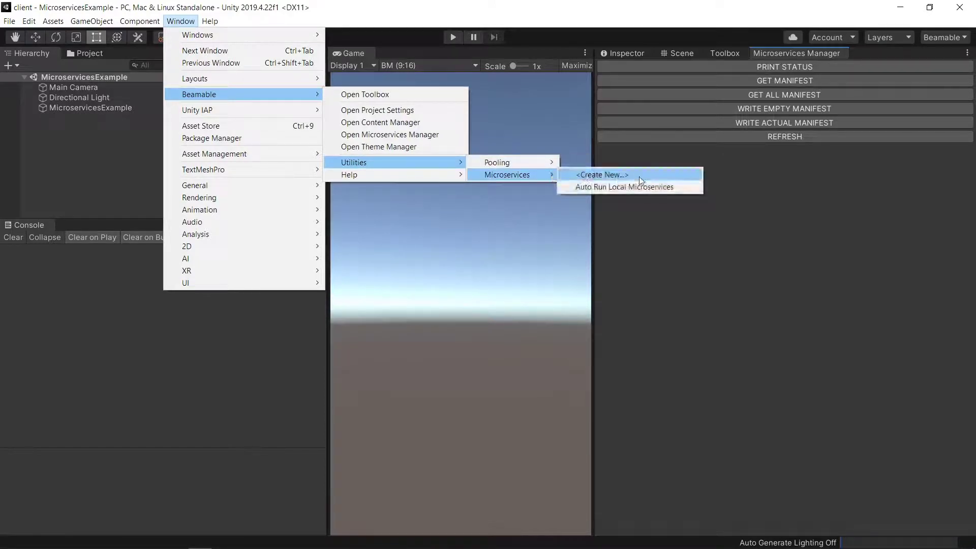
Create a new microservice named MyMicroservice via the Beamable utilities
click(601, 173)
text(MyMicroservice)
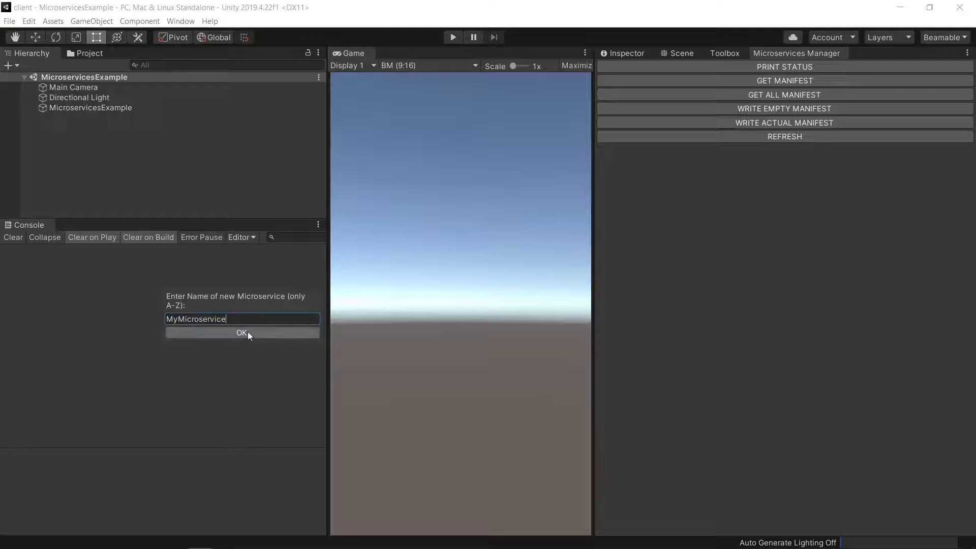
click(242, 332)
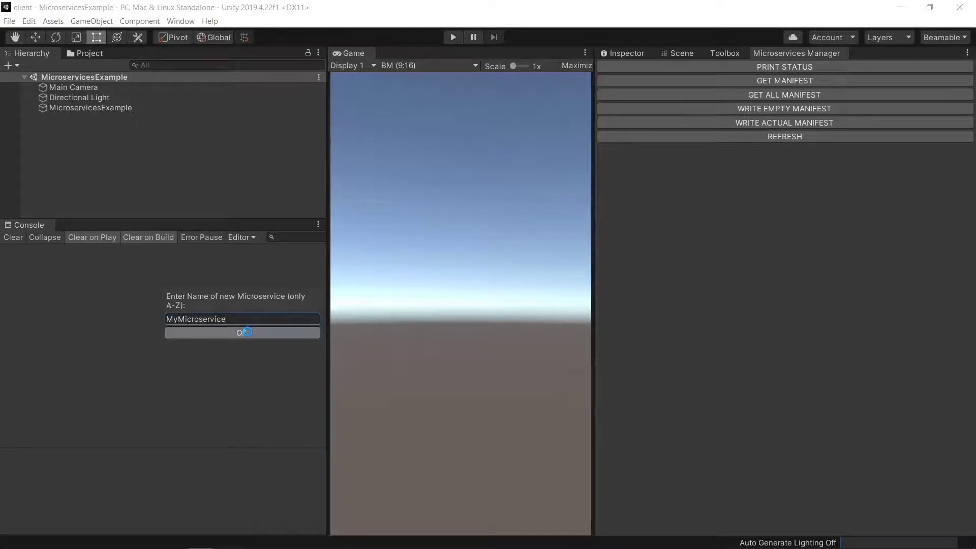
click(242, 332)
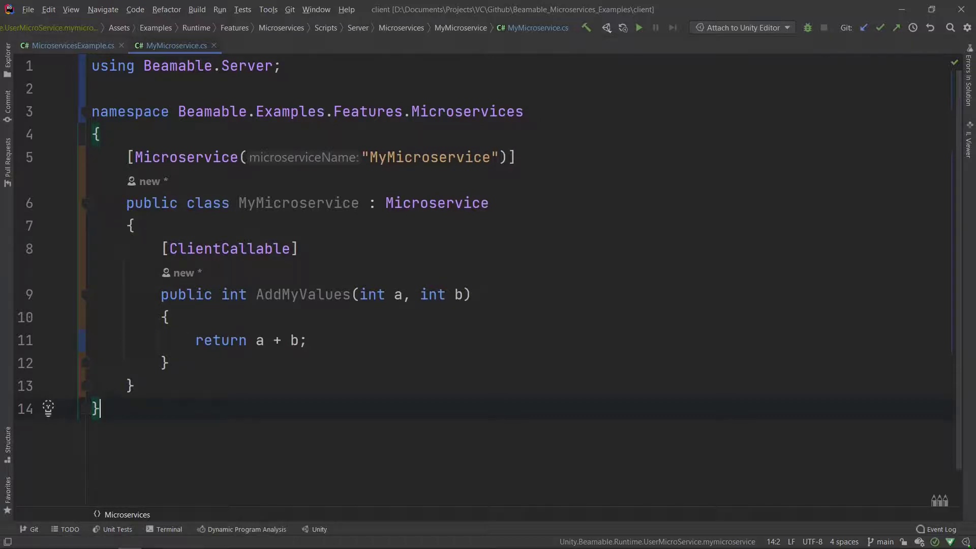
Save MyMicroservice.cs with the ClientCallable AddMyValues method and return to Unity
key(alt+tab)
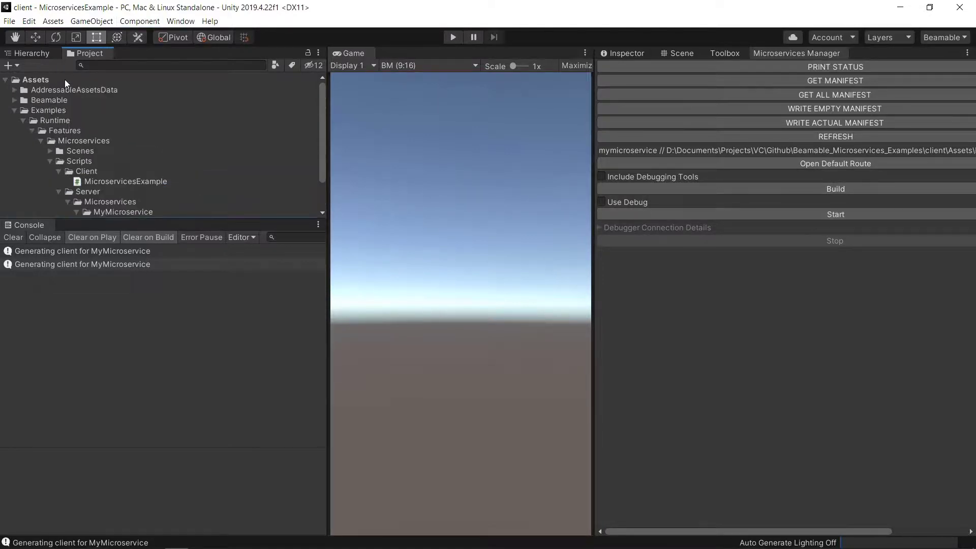
Let the MyMicroservice client generate and check the Beamable assets folder
click(13, 101)
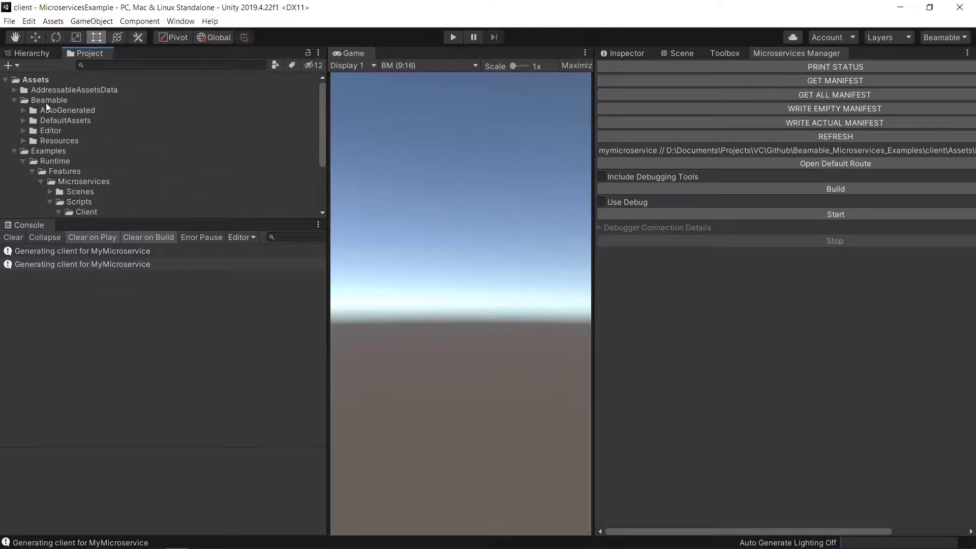
click(70, 110)
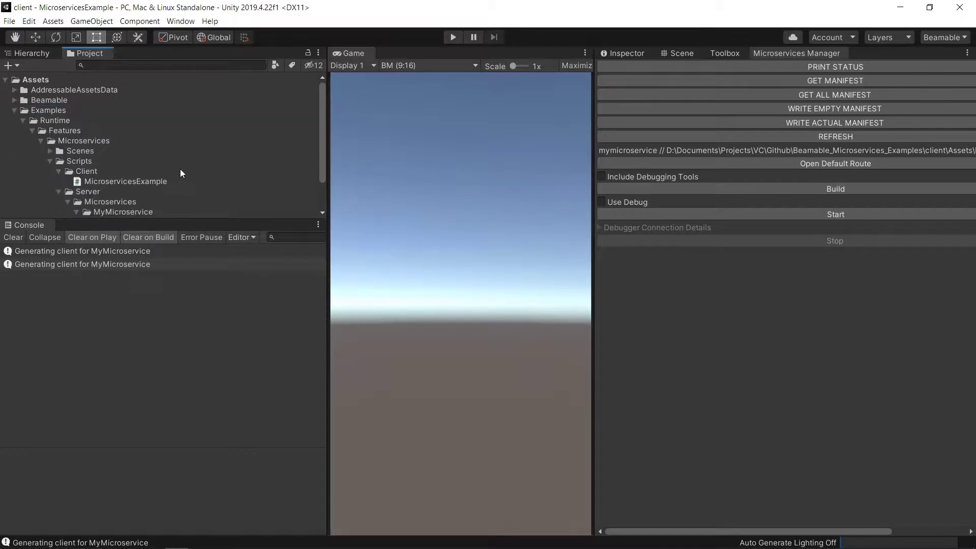
click(124, 141)
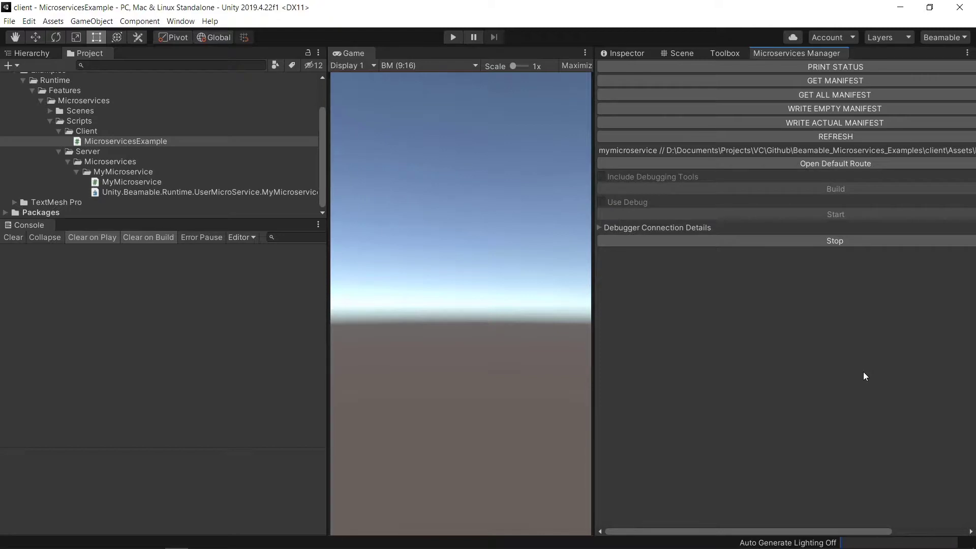
mouse_move(457, 51)
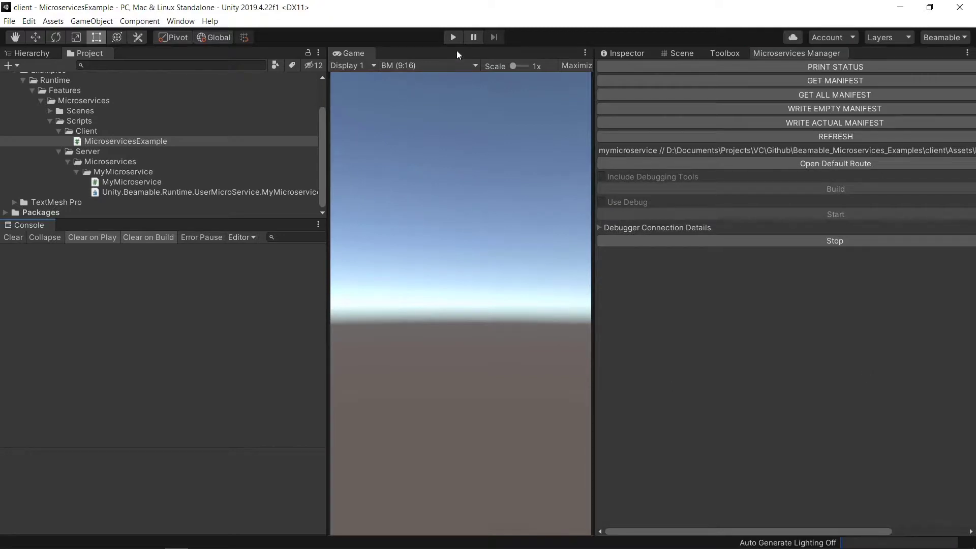
Play the scene and inspect the local-server Result:15 console logs, then stop play
click(452, 37)
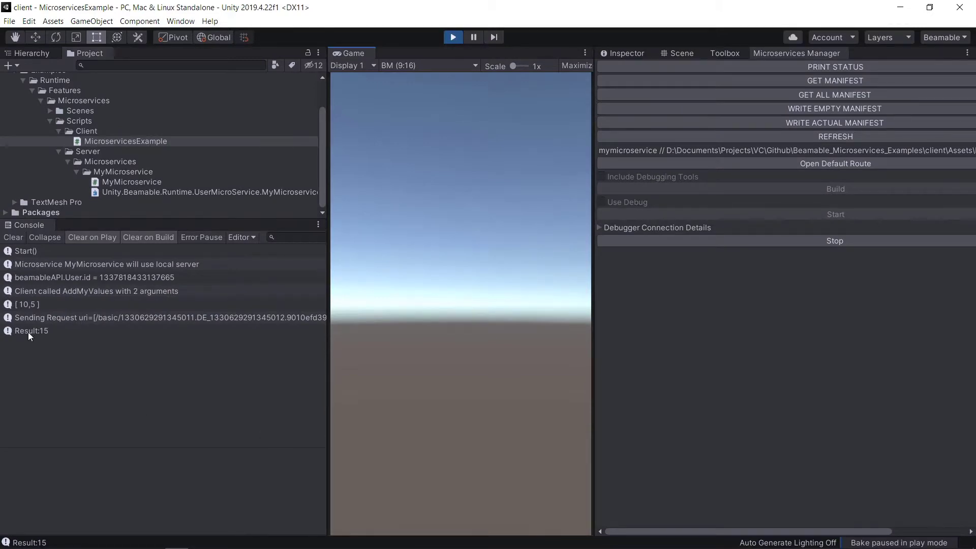
click(32, 330)
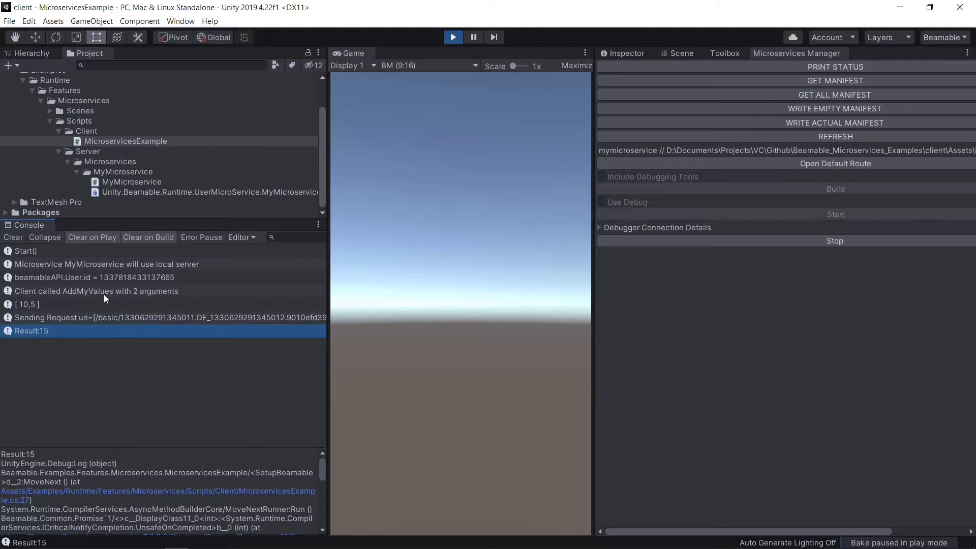
click(105, 265)
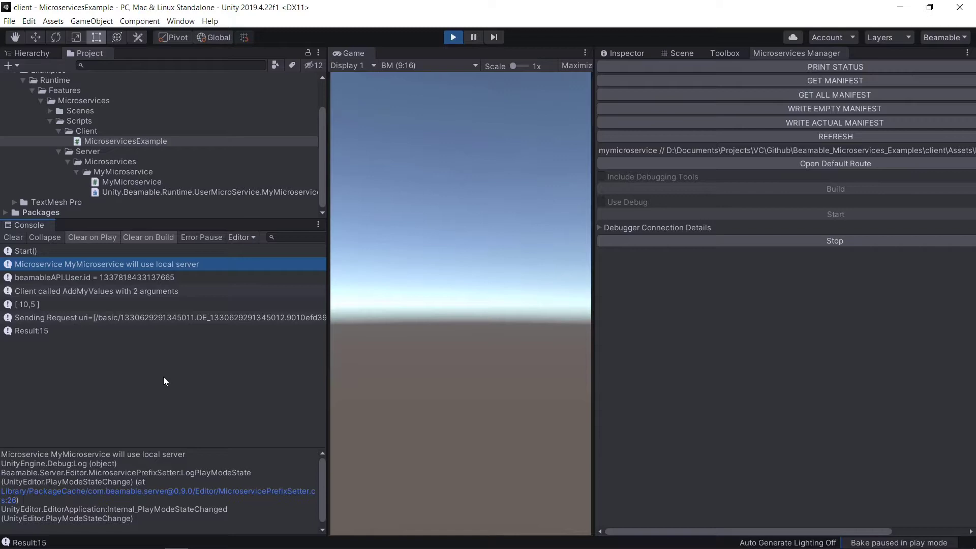
click(453, 37)
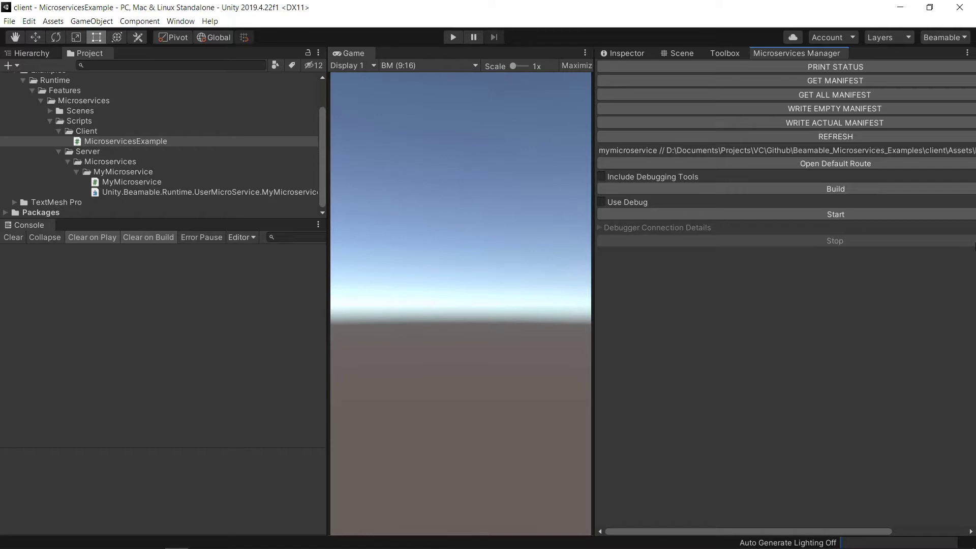
mouse_move(869, 131)
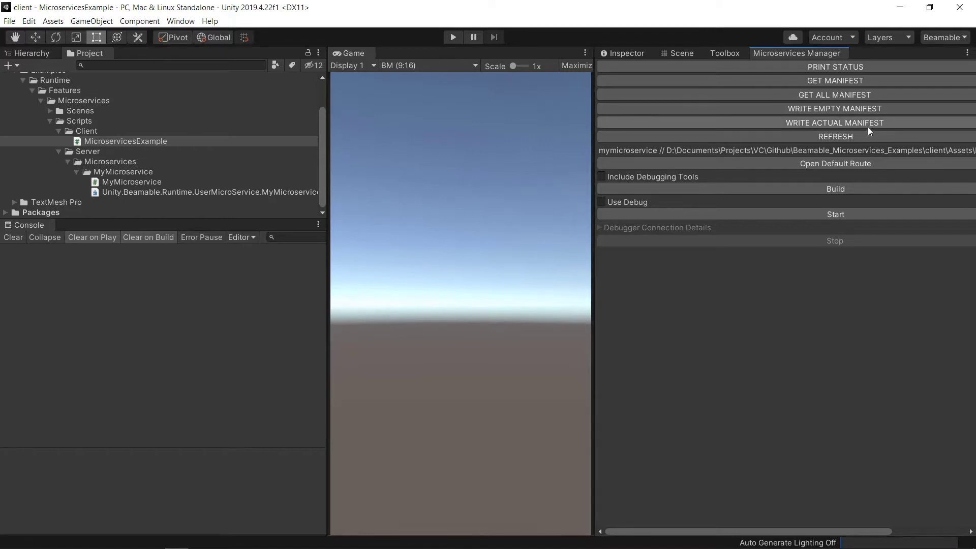
Deploy MyMicroservice to the live server from the Deploy dialog
click(836, 189)
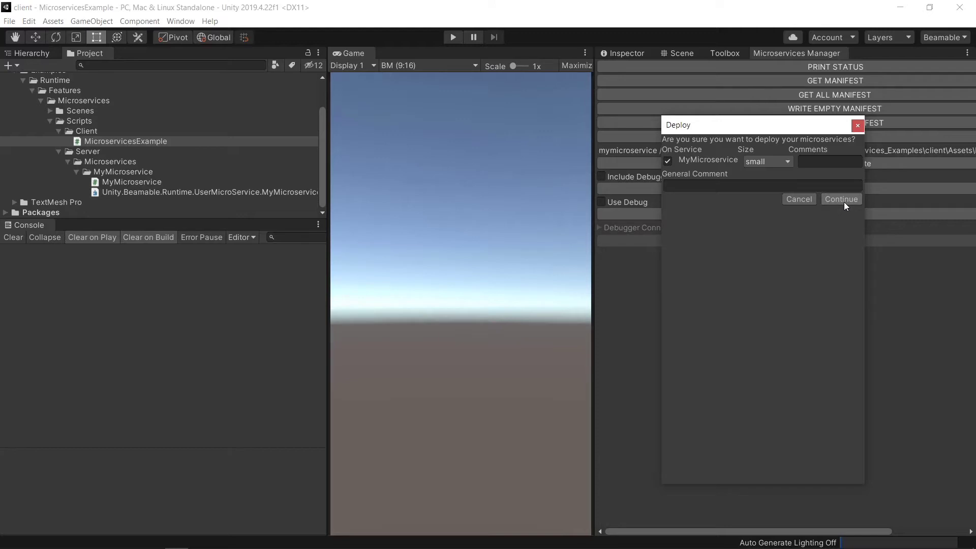
click(840, 199)
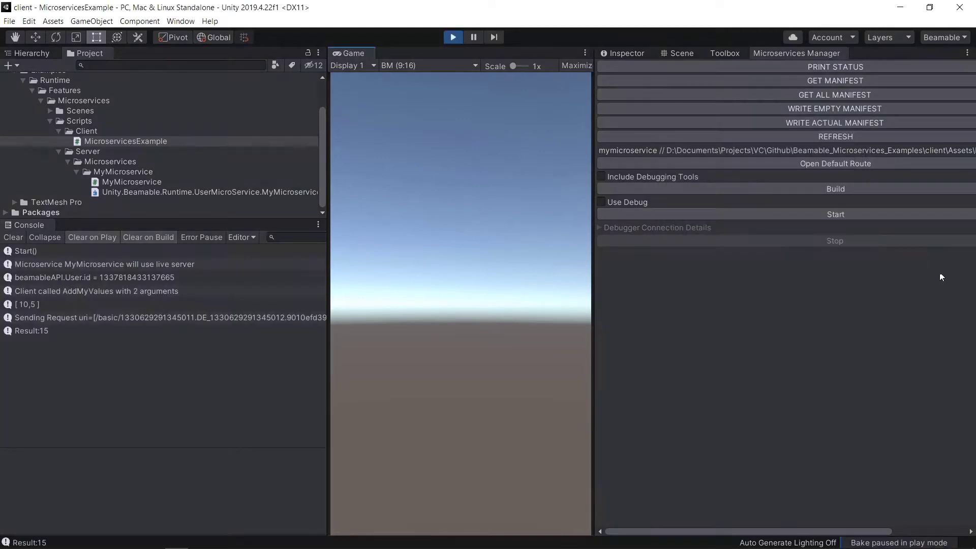